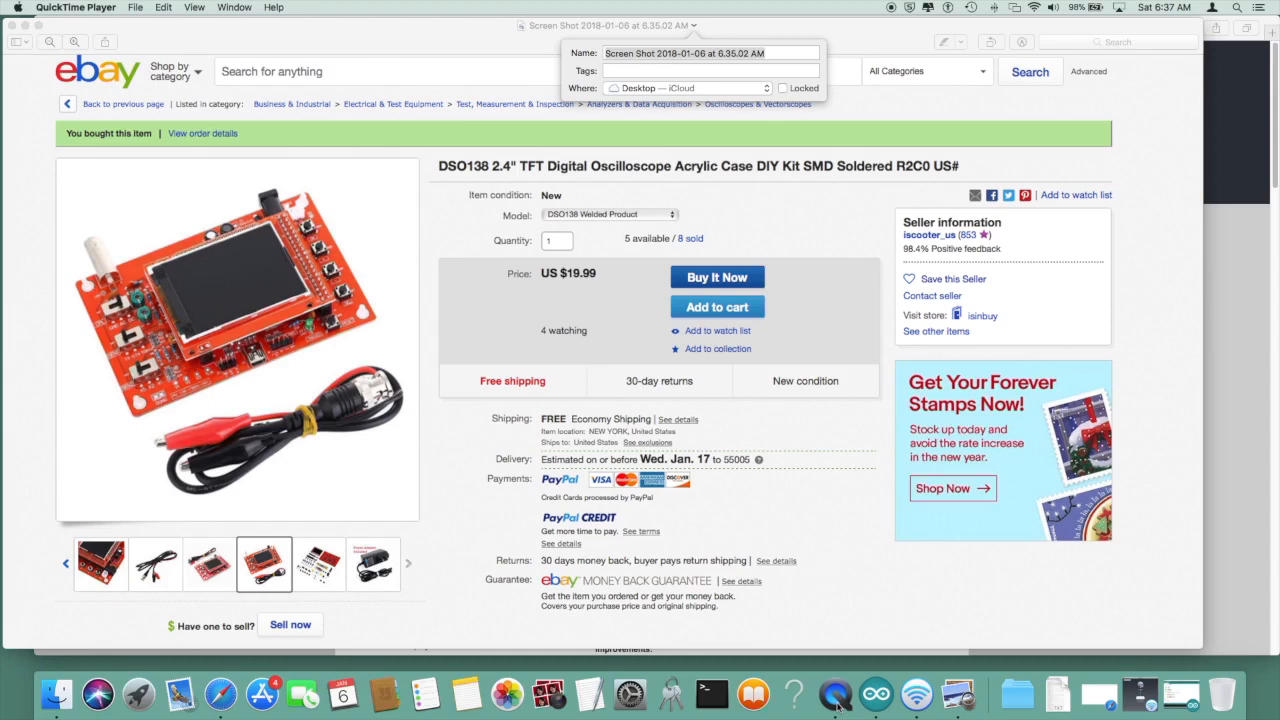
pyautogui.moveTo(302, 692)
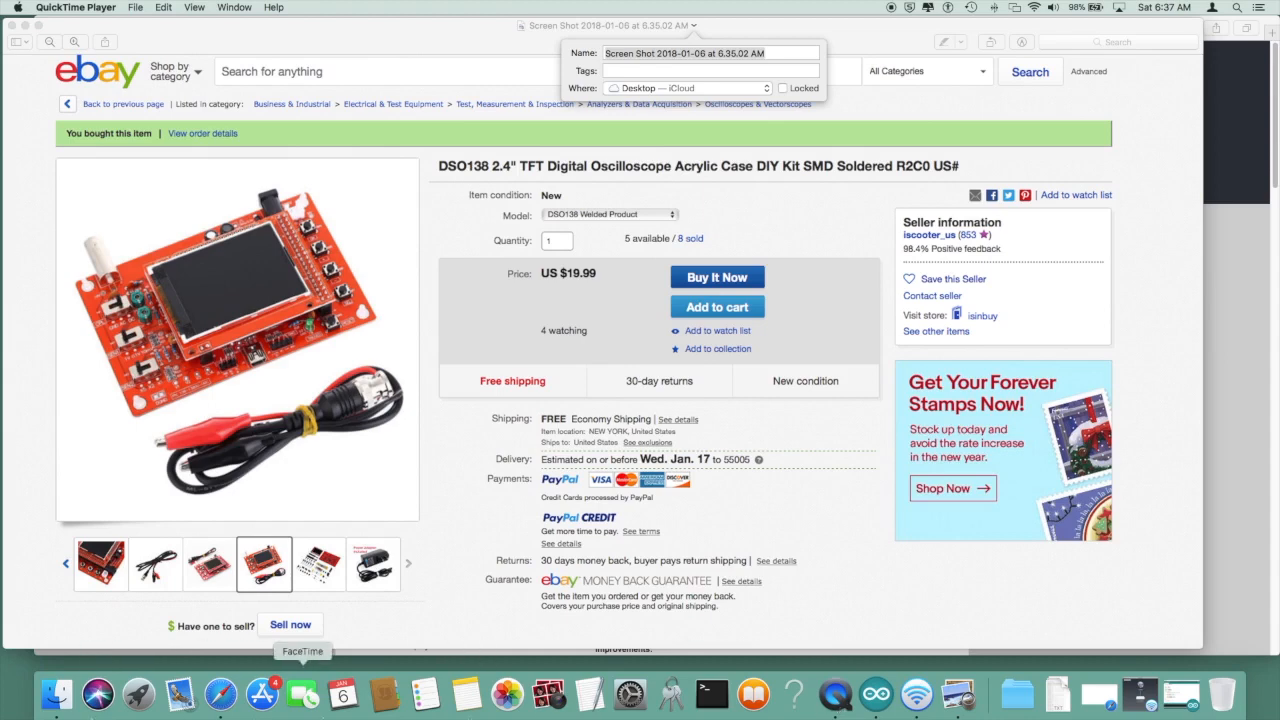